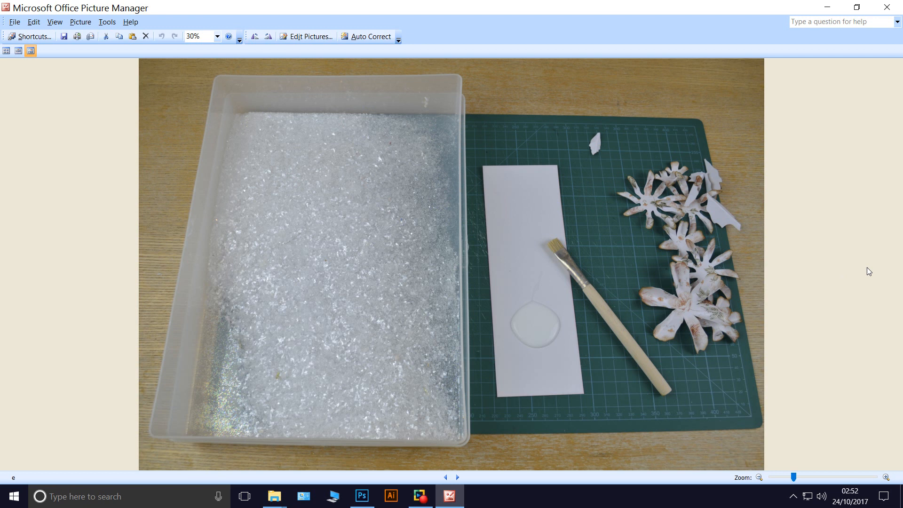
Step: Show the photo of the crystal-ice tray beside the glue-brushed card and paper flowers
{"action": "left_click", "coordinate": [458, 477]}
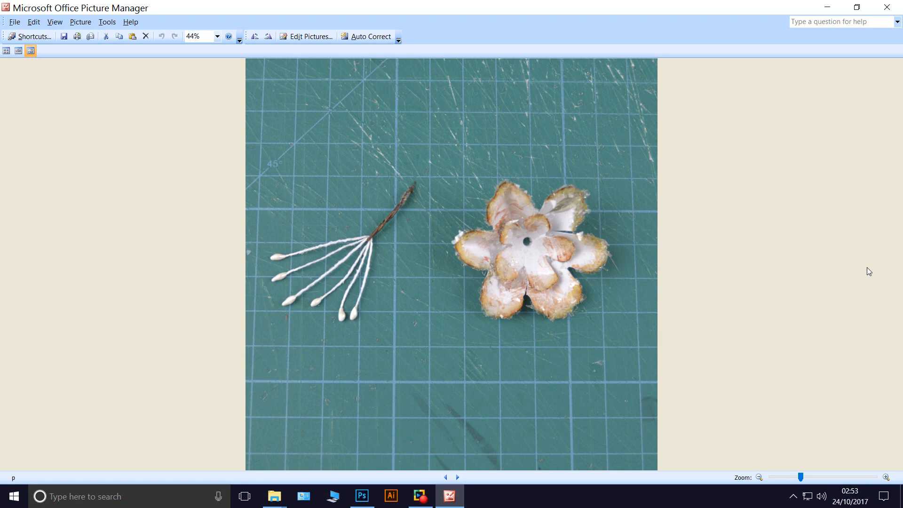
Step: Advance to the photo of the finished layered flowers with glittery edges and stamen centres
{"action": "left_click", "coordinate": [458, 461]}
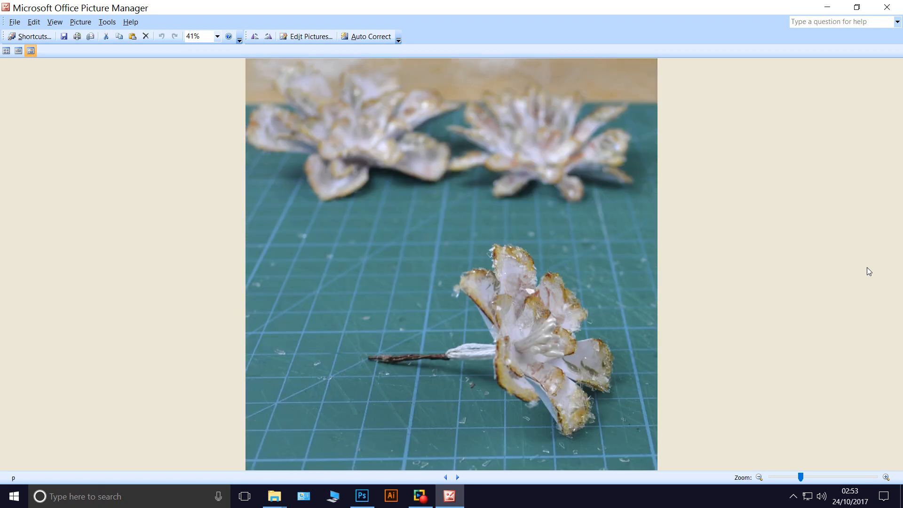